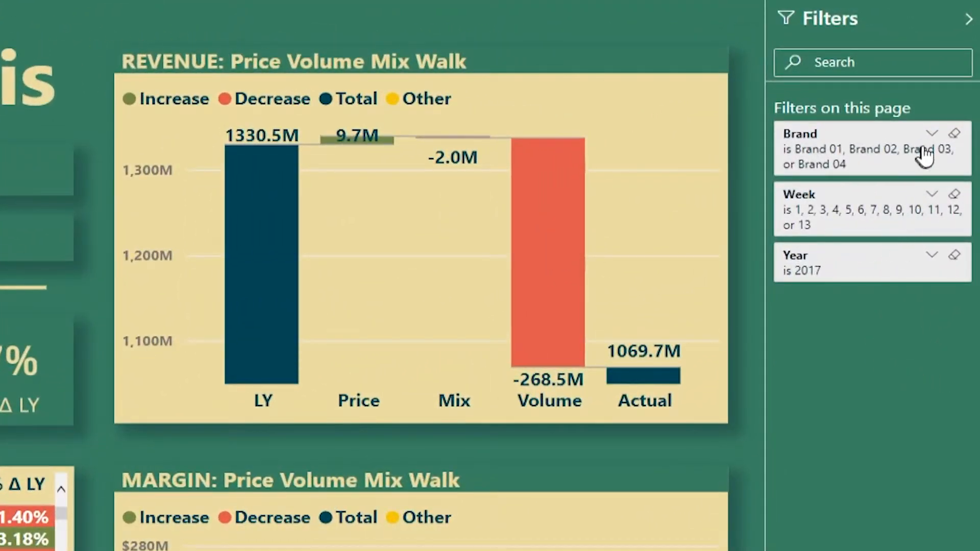
Step: Filter the page to Brand 01, 02 and 03 in the Brand filter, then hide the Filters pane
{"action": "left_click", "coordinate": [932, 133]}
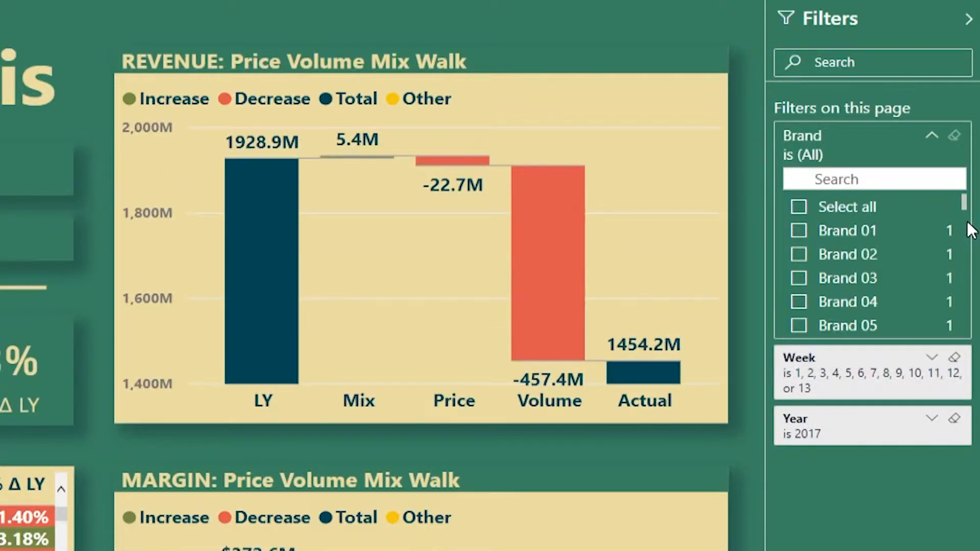
{"action": "mouse_move", "coordinate": [847, 230]}
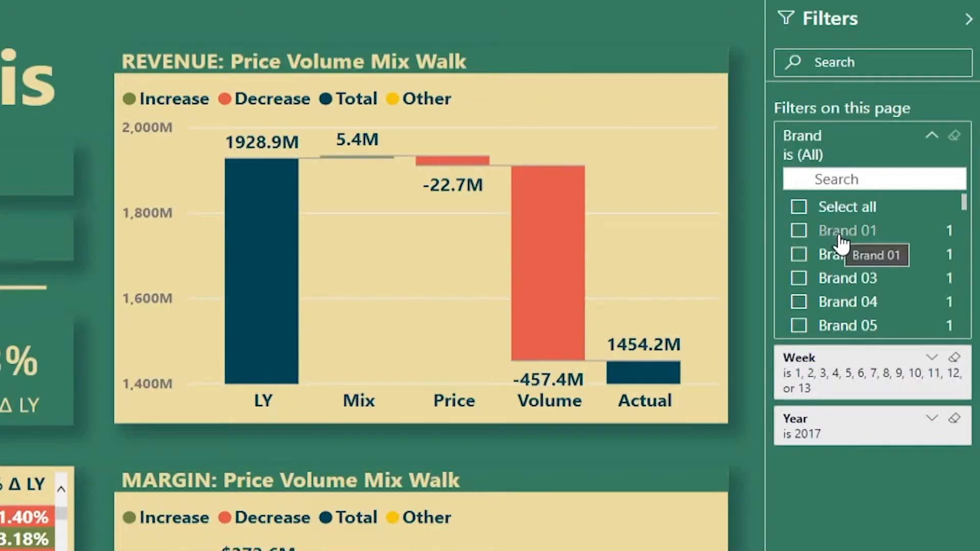
{"action": "mouse_move", "coordinate": [837, 324]}
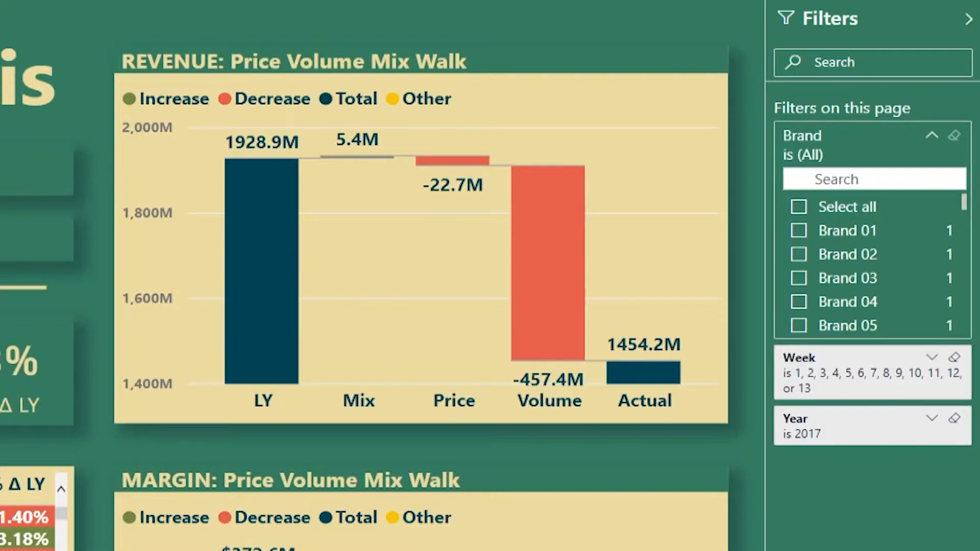
{"action": "mouse_move", "coordinate": [921, 351]}
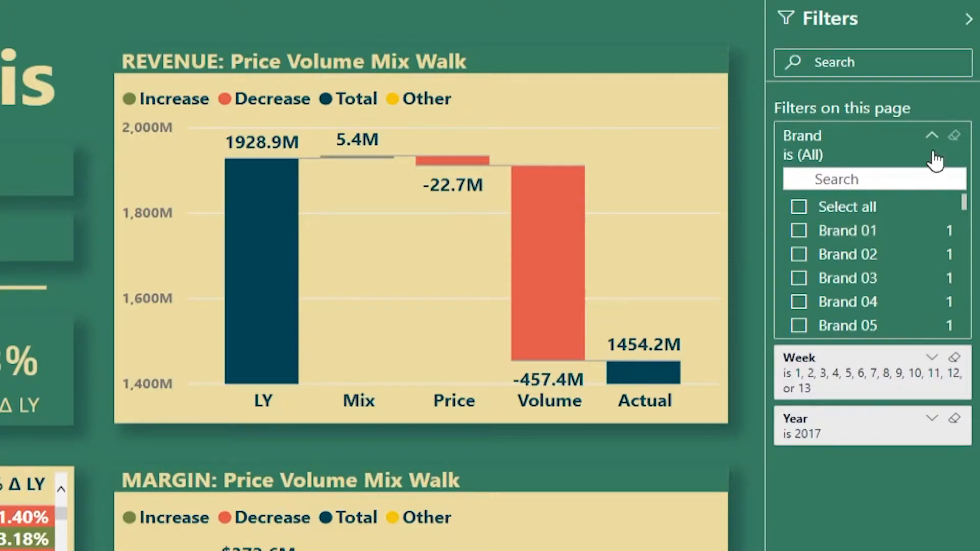
{"action": "mouse_move", "coordinate": [936, 147]}
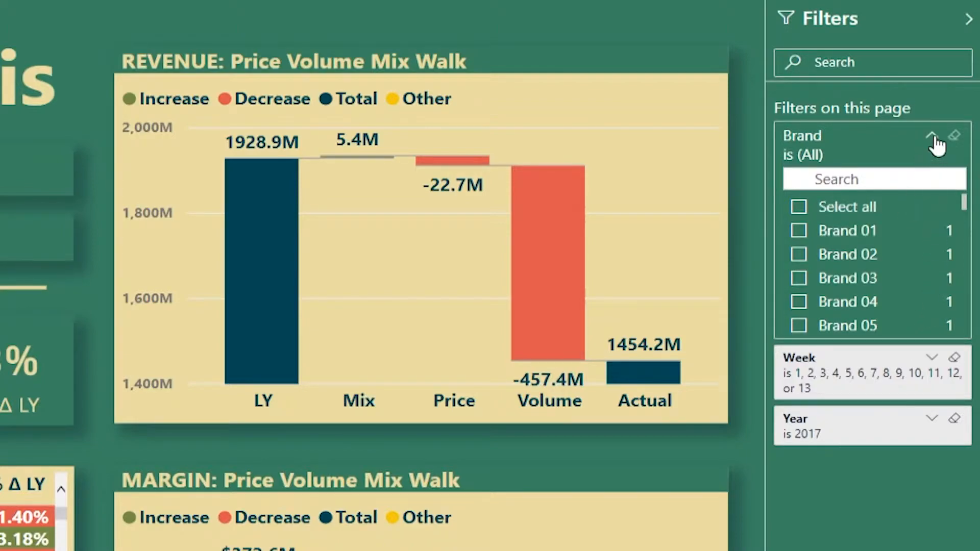
{"action": "left_click", "coordinate": [800, 229]}
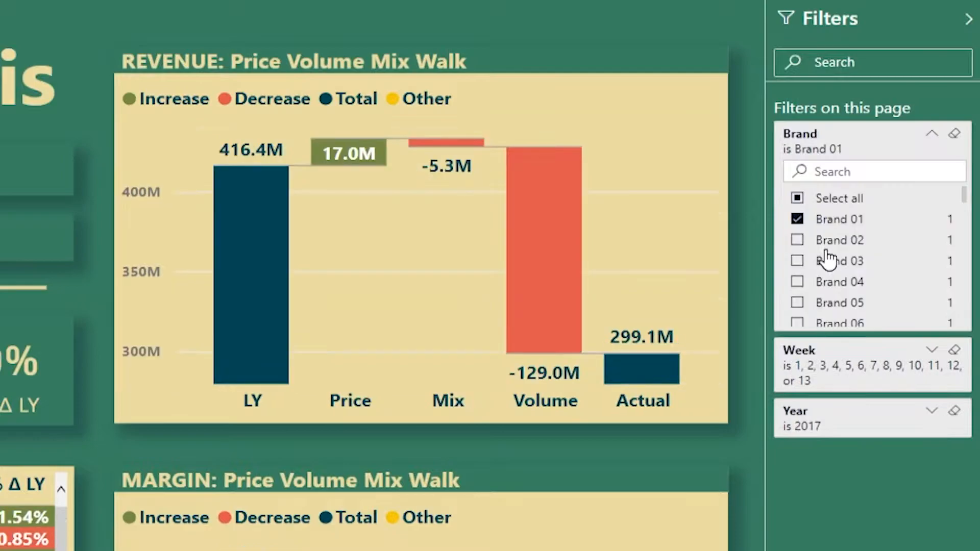
{"action": "left_click", "coordinate": [797, 239]}
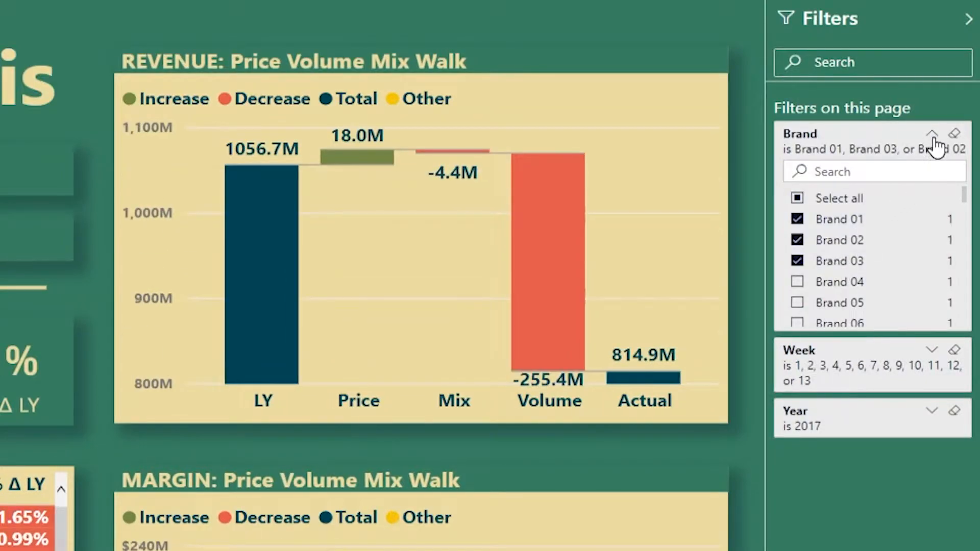
{"action": "left_click", "coordinate": [932, 132]}
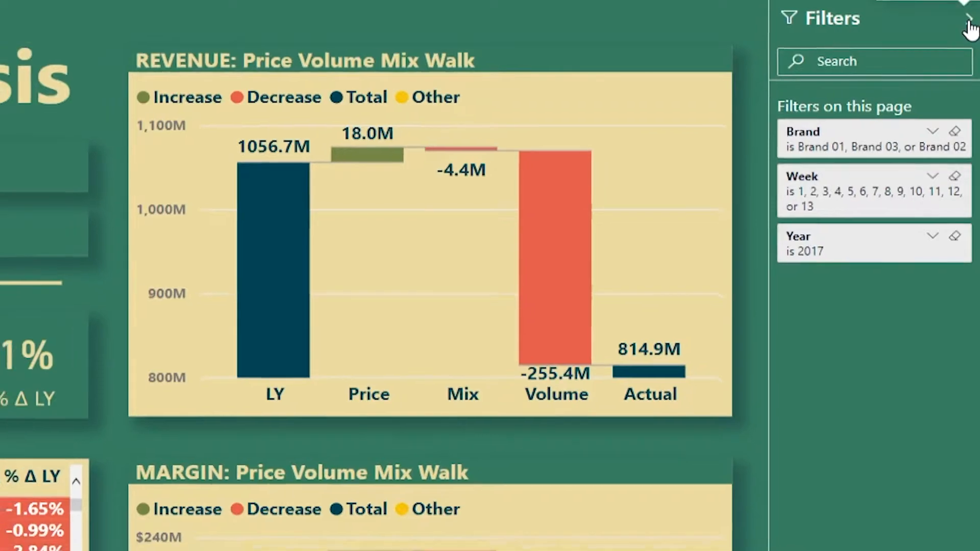
{"action": "left_click", "coordinate": [968, 12]}
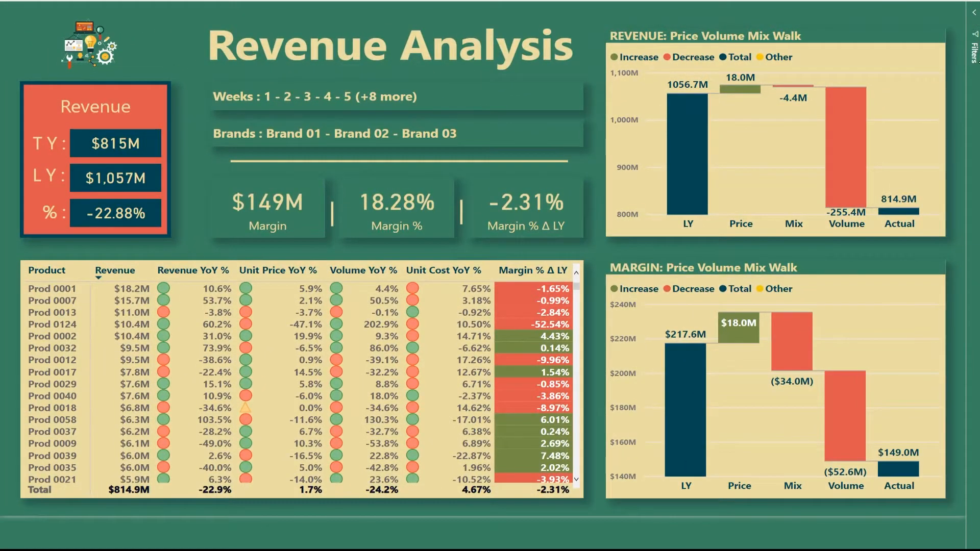
{"action": "mouse_move", "coordinate": [974, 218]}
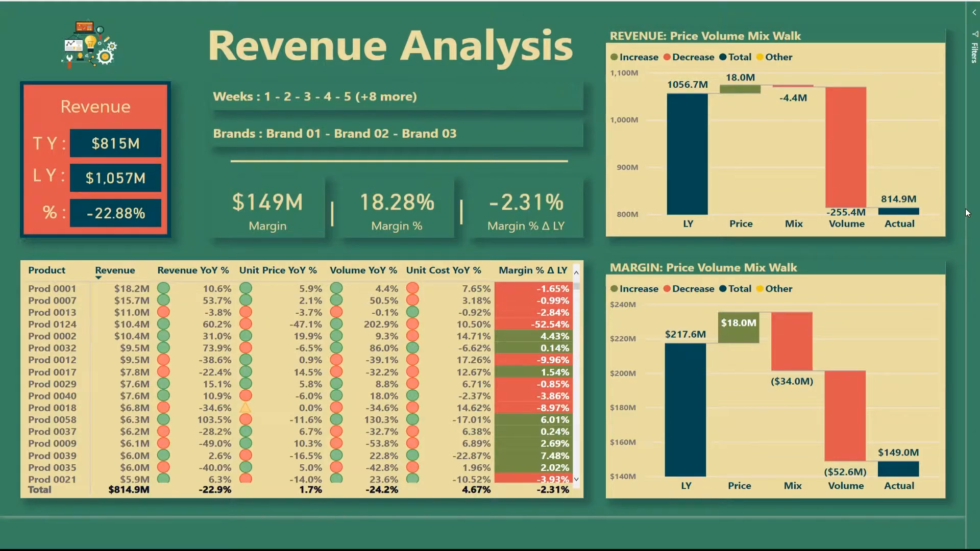
{"action": "mouse_move", "coordinate": [958, 135]}
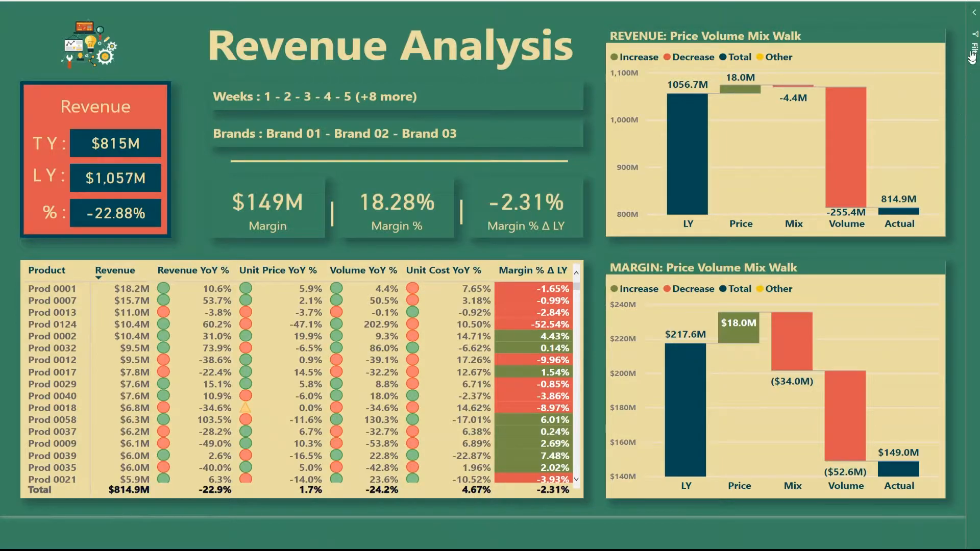
Step: Show the Filters pane again to adjust the Brand and Week filters
{"action": "left_click", "coordinate": [972, 12]}
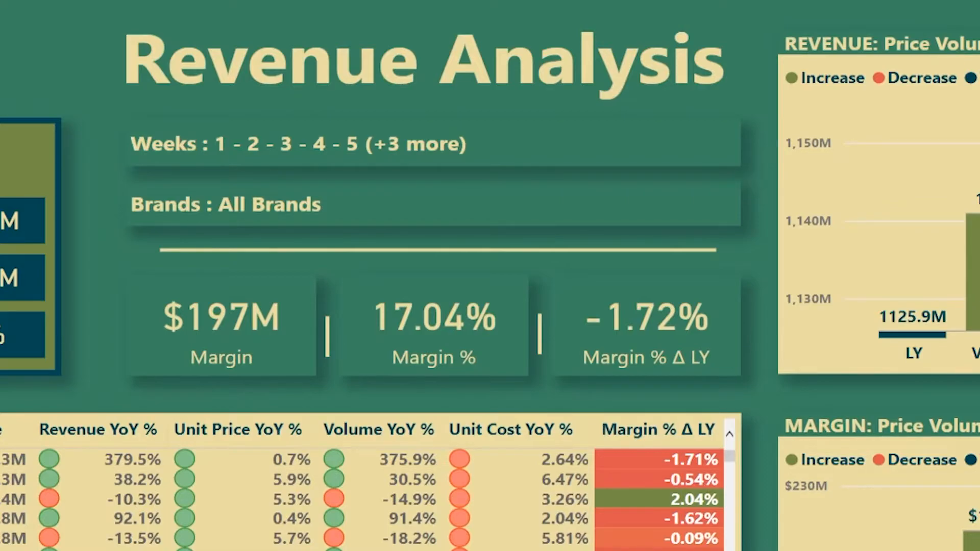
{"action": "left_click", "coordinate": [268, 204]}
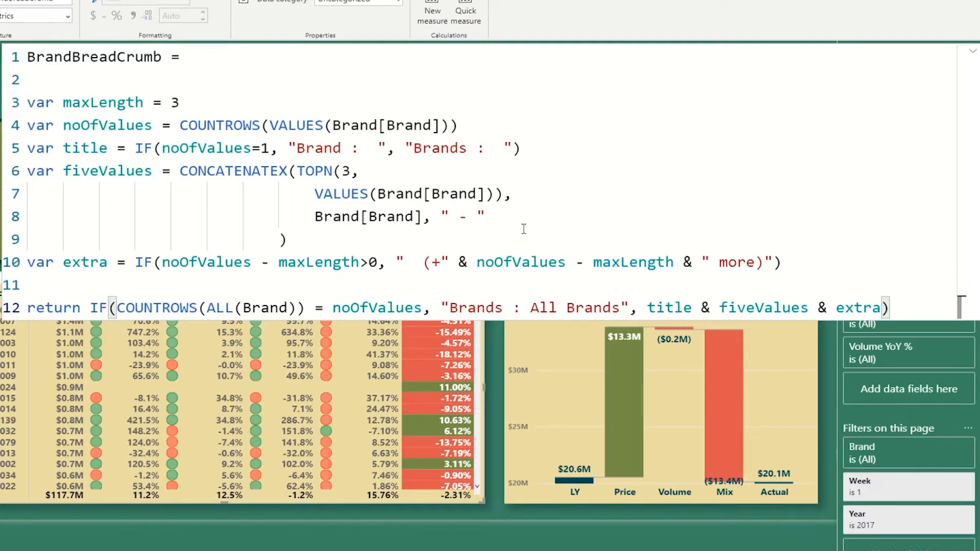
{"action": "mouse_move", "coordinate": [491, 226]}
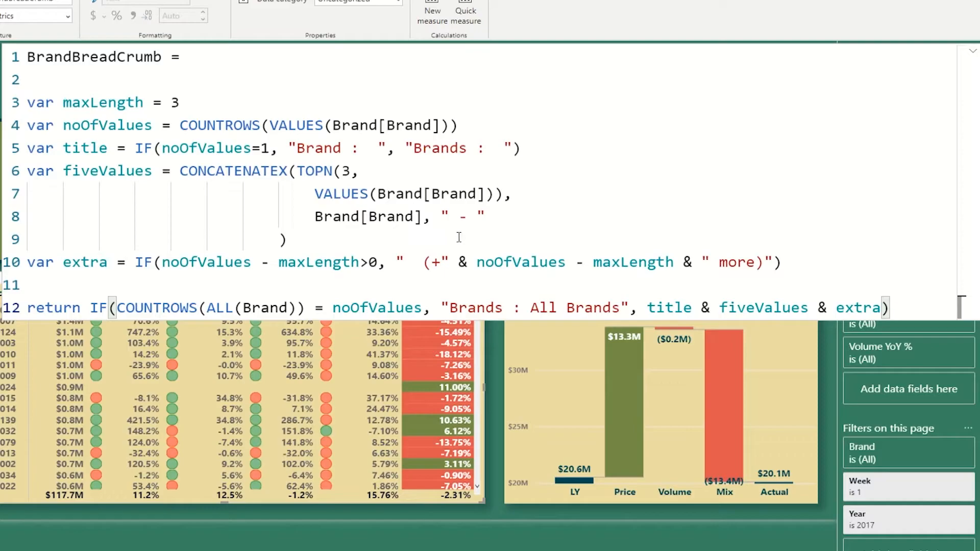
{"action": "mouse_move", "coordinate": [553, 226]}
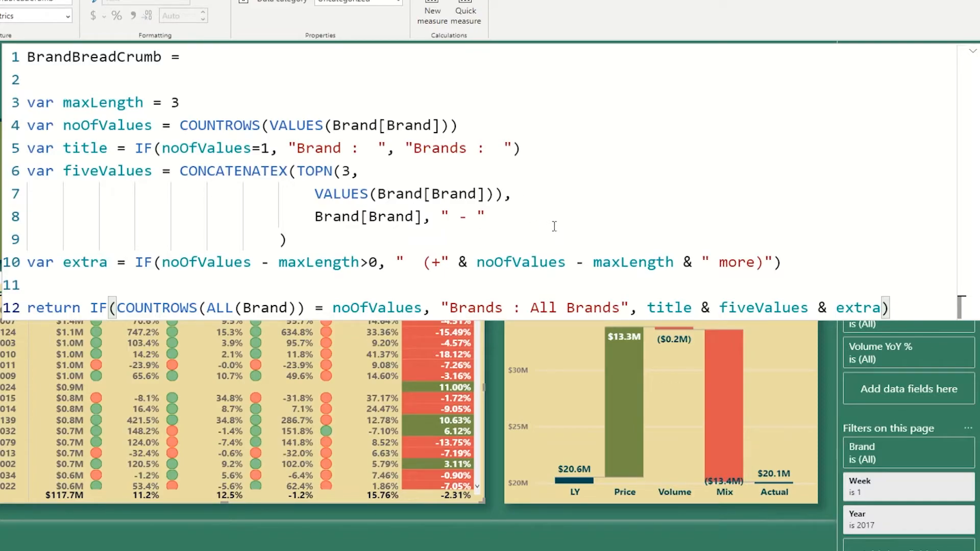
{"action": "mouse_move", "coordinate": [339, 199]}
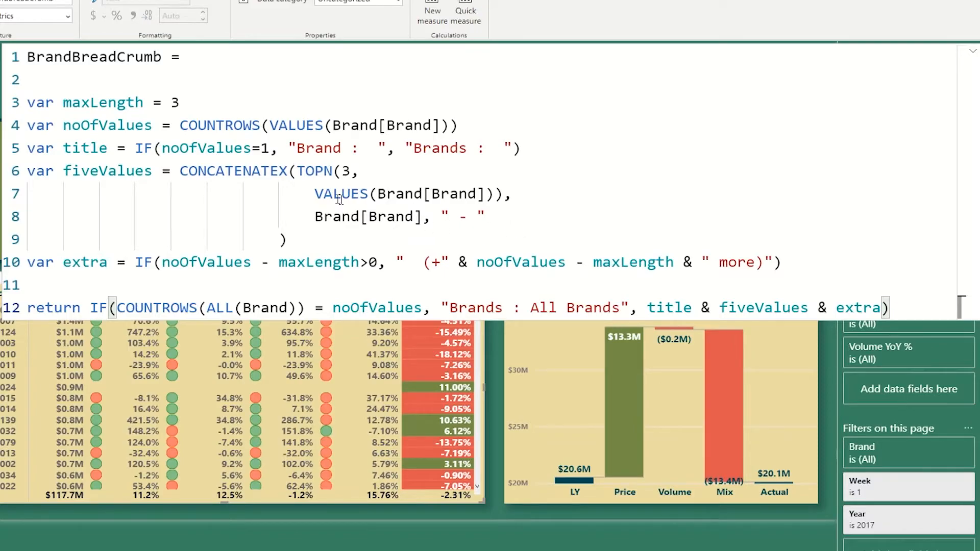
{"action": "double_click", "coordinate": [103, 102]}
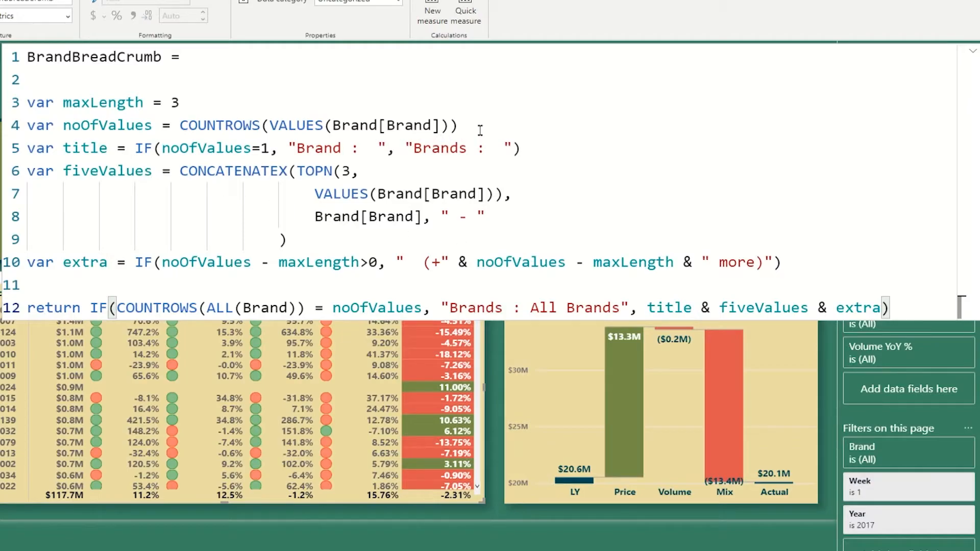
{"action": "triple_click", "coordinate": [238, 124]}
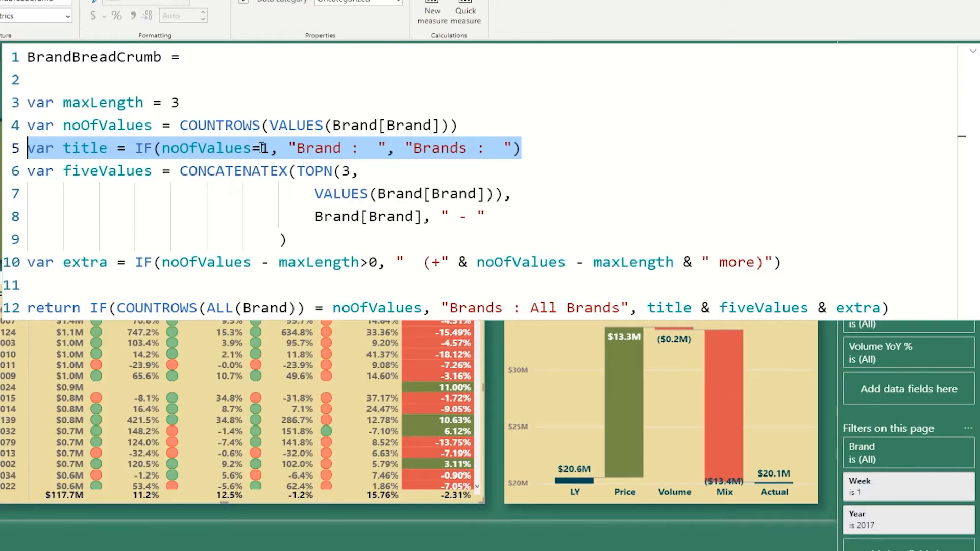
{"action": "mouse_move", "coordinate": [320, 148]}
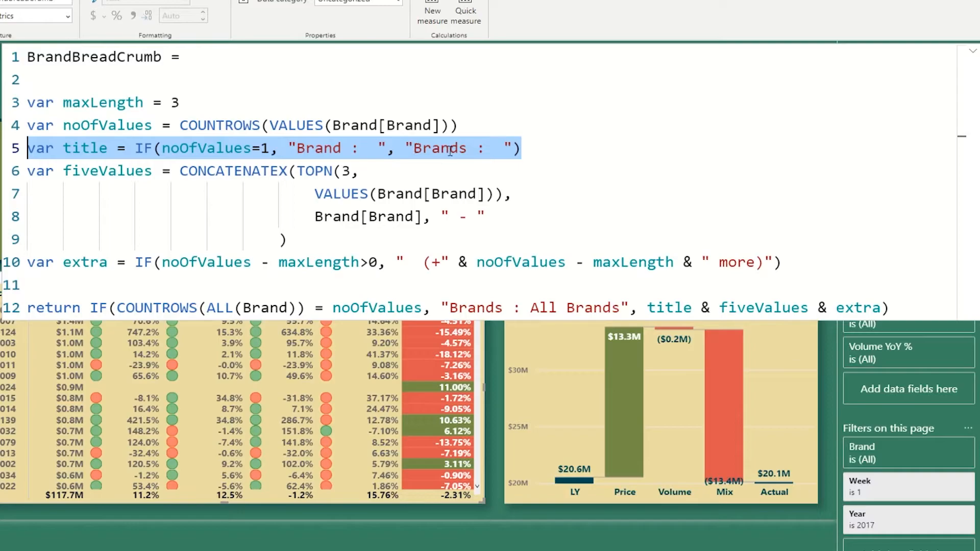
{"action": "mouse_move", "coordinate": [446, 157]}
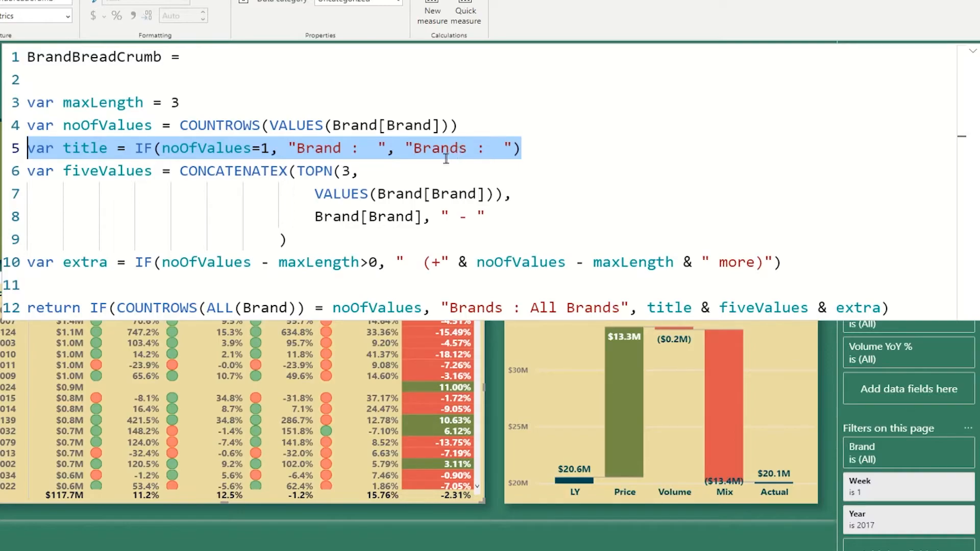
{"action": "left_click", "coordinate": [282, 238]}
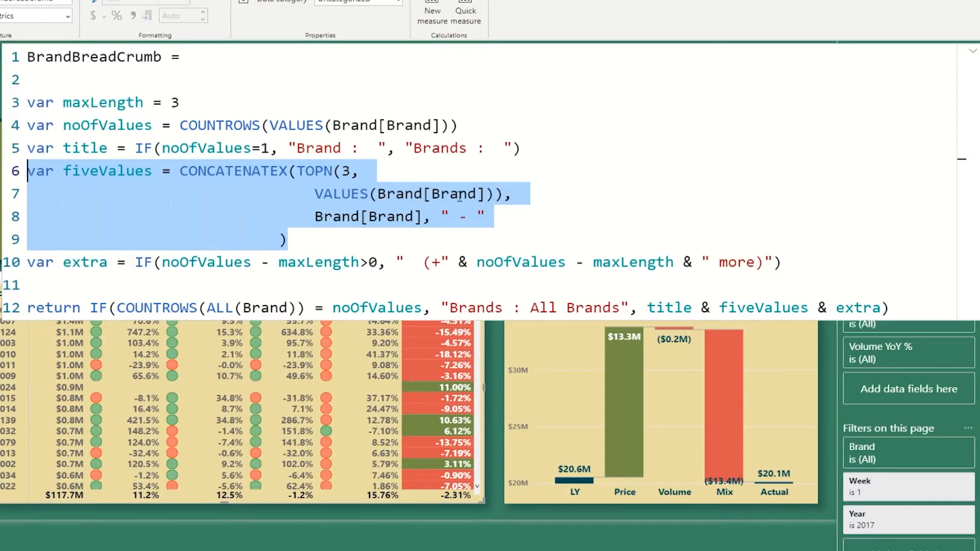
Step: Replace the hard-coded 3 inside TOPN with the maxLength variable in BrandBreadCrumb
{"action": "left_click", "coordinate": [302, 170]}
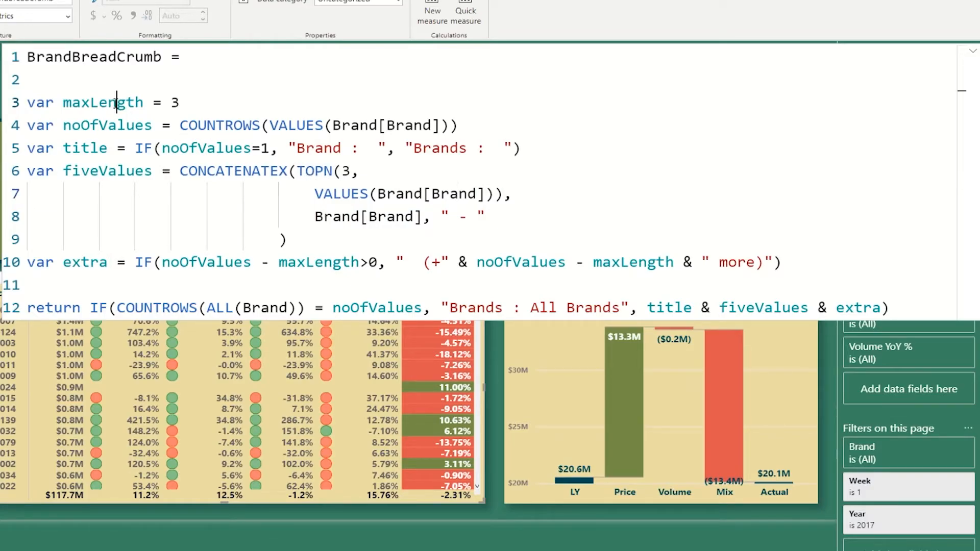
{"action": "double_click", "coordinate": [102, 102]}
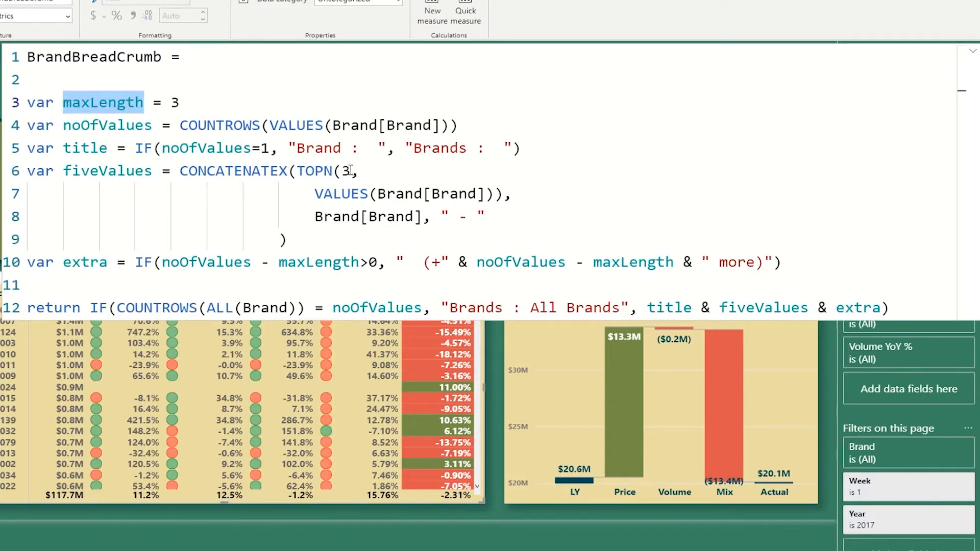
{"action": "type", "text": "maxLength"}
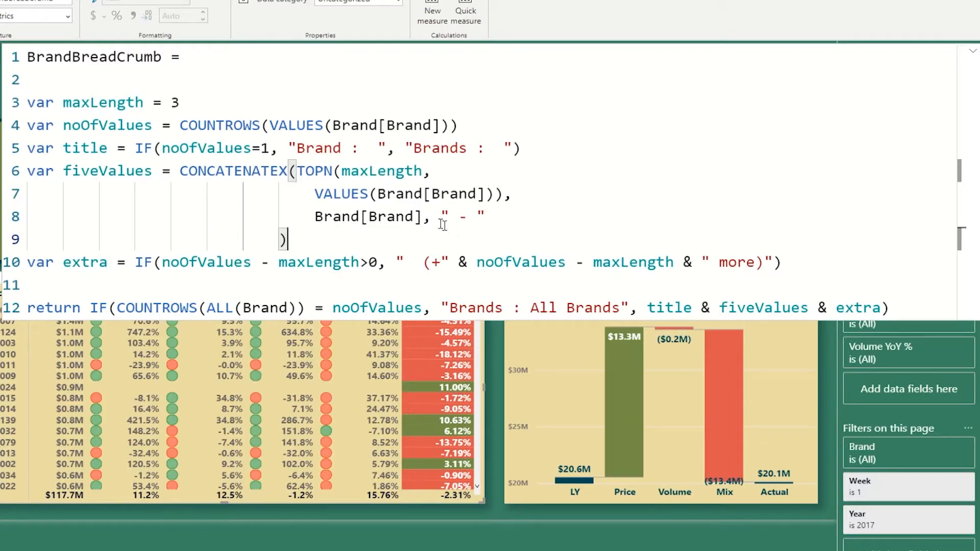
{"action": "mouse_move", "coordinate": [397, 175]}
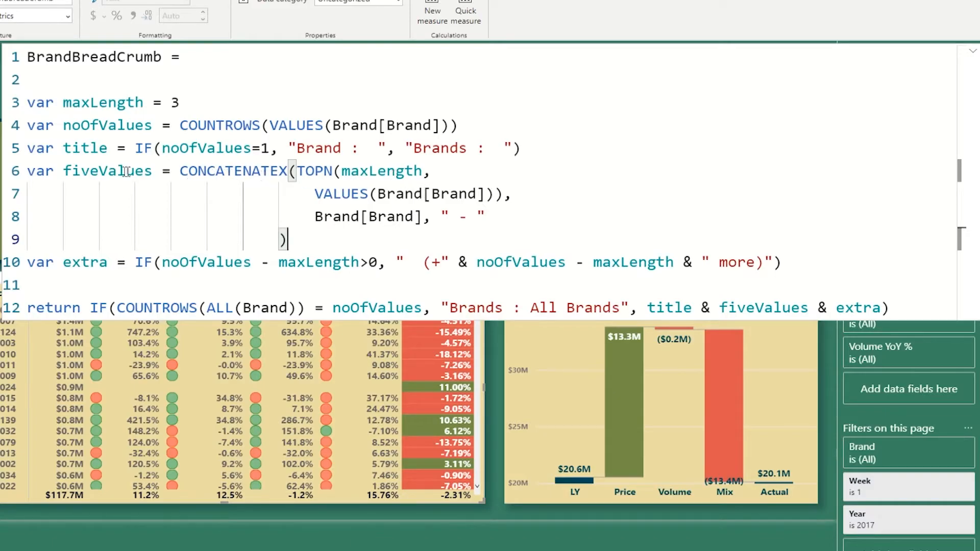
{"action": "double_click", "coordinate": [107, 170]}
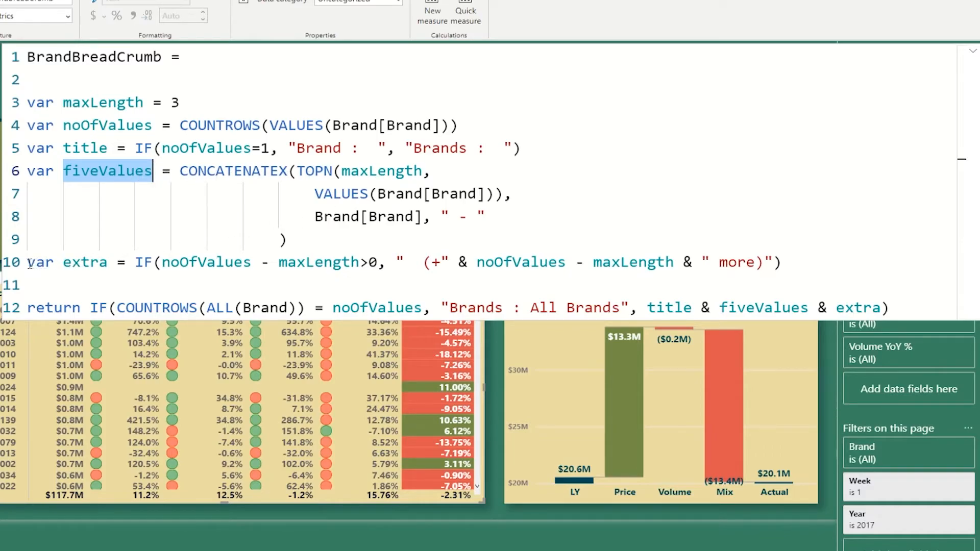
Step: Clear the highlight on the fiveValues variable in the BrandBreadCrumb formula
{"action": "left_click", "coordinate": [757, 263]}
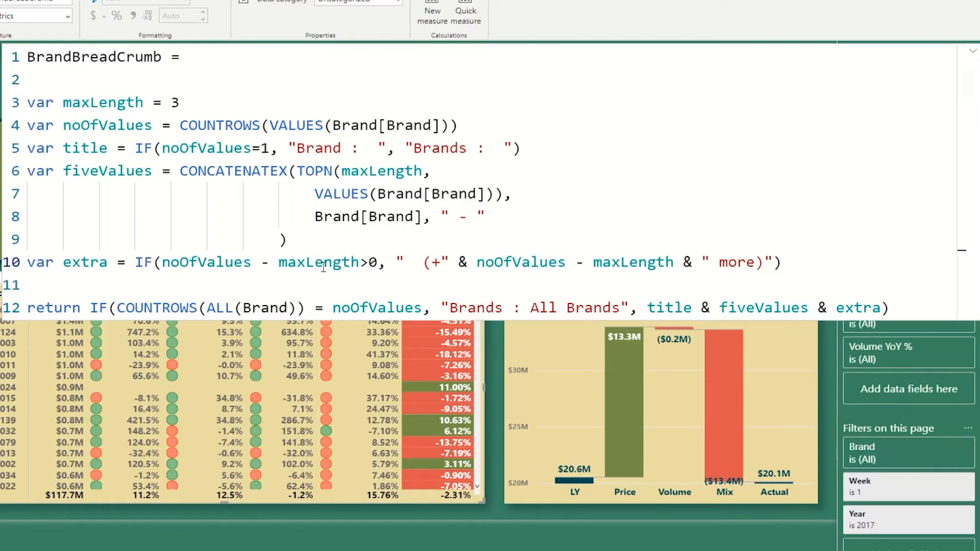
{"action": "mouse_move", "coordinate": [367, 262]}
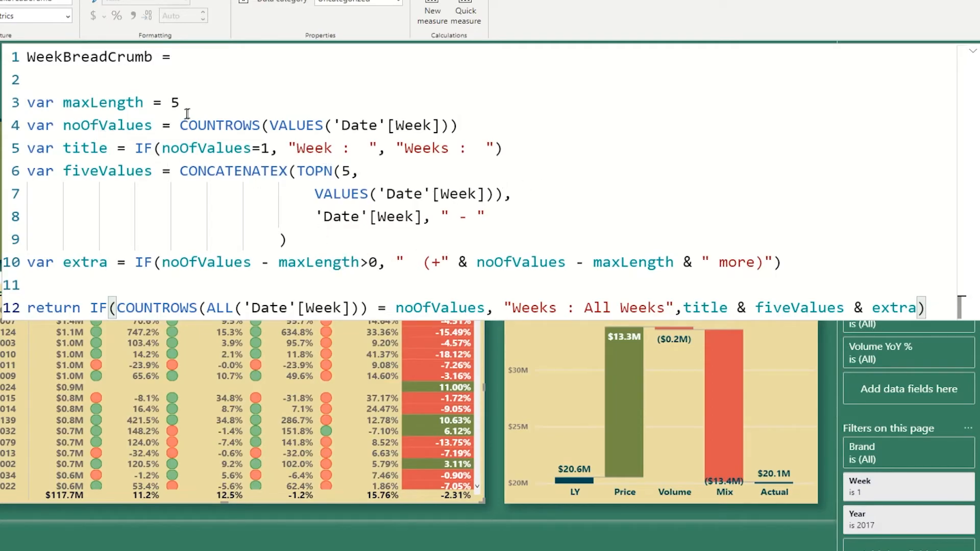
{"action": "triple_click", "coordinate": [100, 102]}
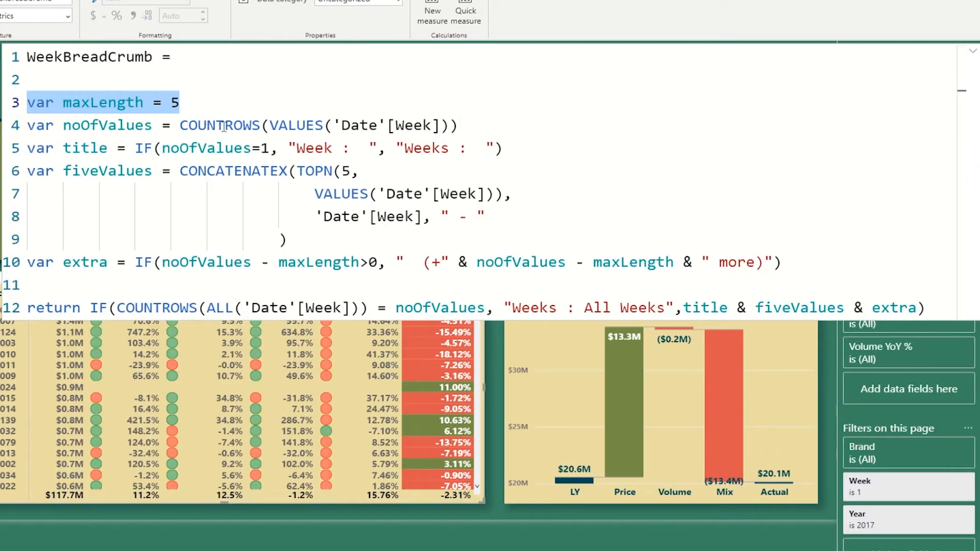
{"action": "left_click", "coordinate": [469, 124]}
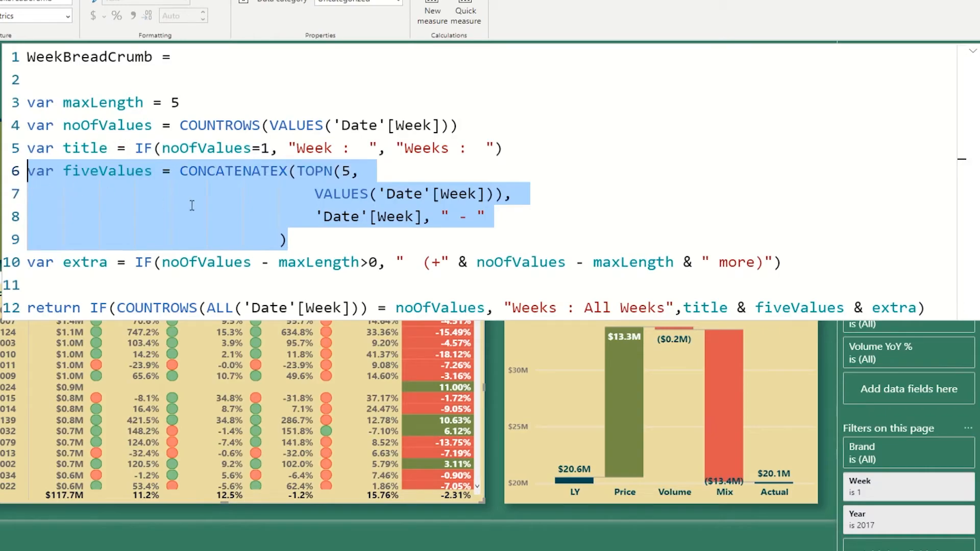
{"action": "mouse_move", "coordinate": [377, 242]}
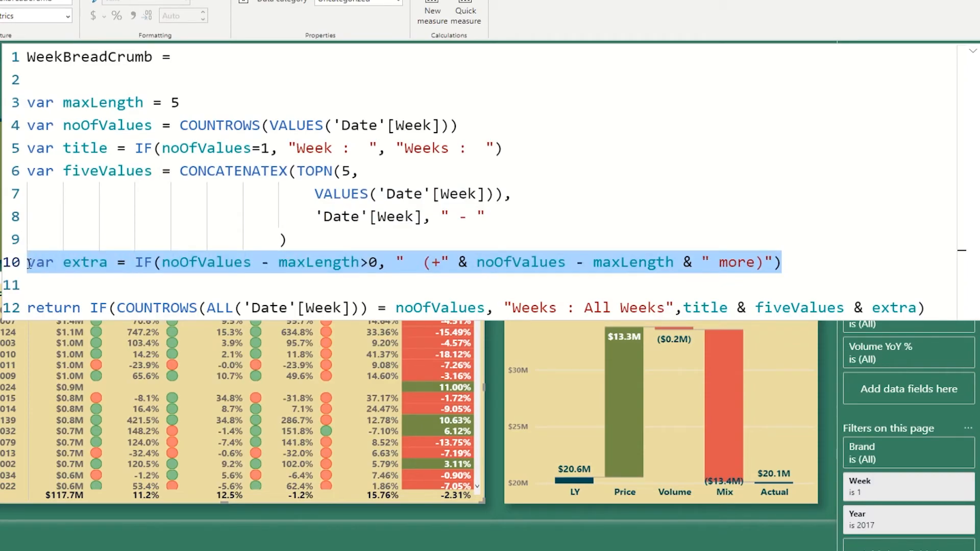
{"action": "double_click", "coordinate": [85, 262]}
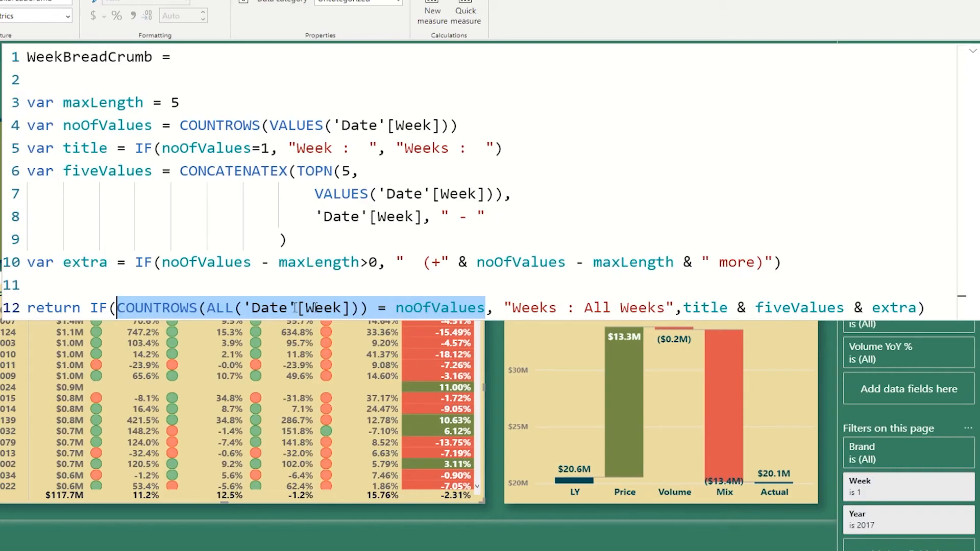
{"action": "left_click", "coordinate": [225, 307]}
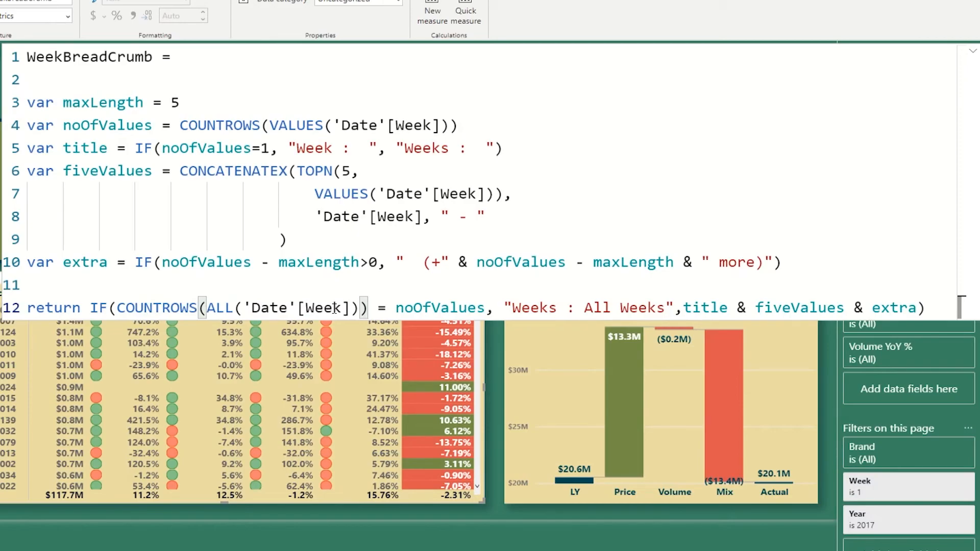
{"action": "double_click", "coordinate": [440, 307]}
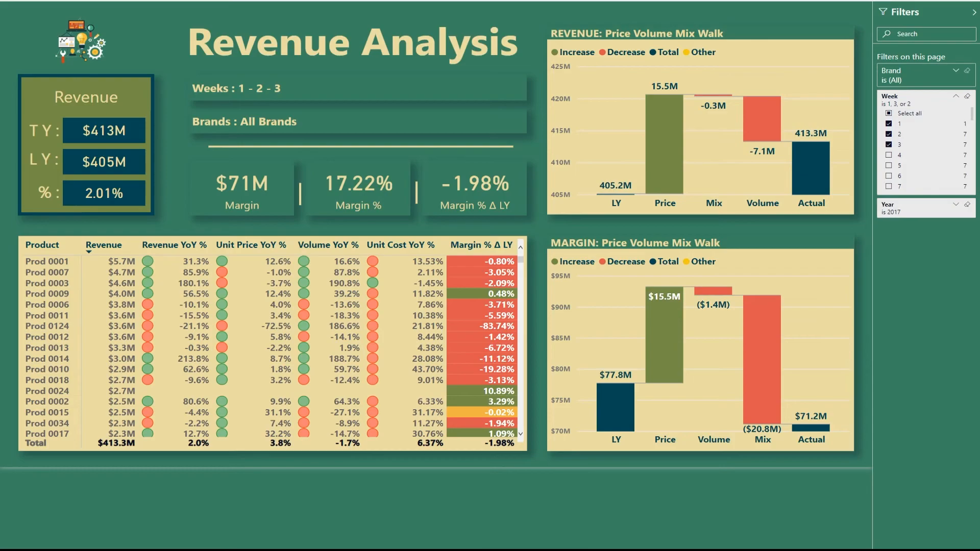
Step: Hide the Filters pane to view the Weeks : 1 - 2 - 3 and All Brands cards
{"action": "left_click", "coordinate": [973, 11]}
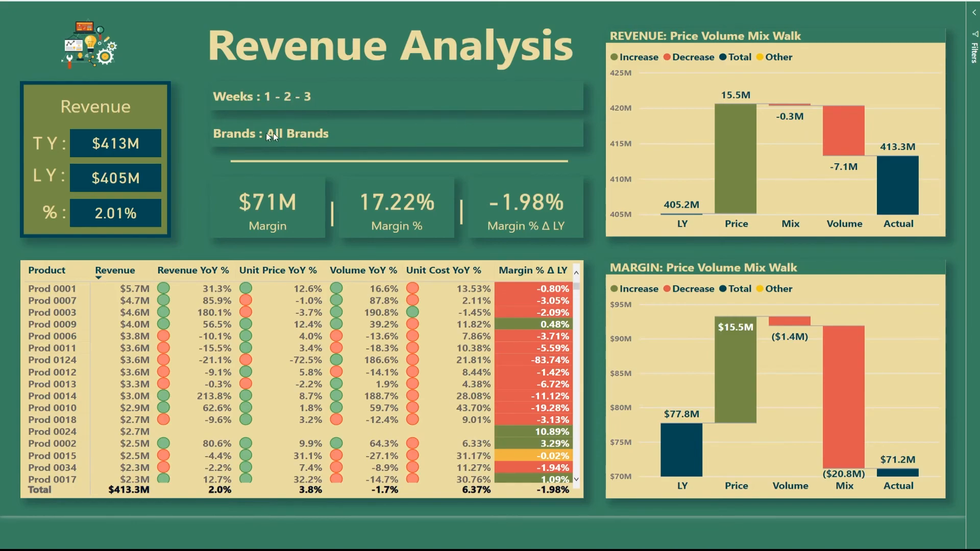
{"action": "mouse_move", "coordinate": [687, 268]}
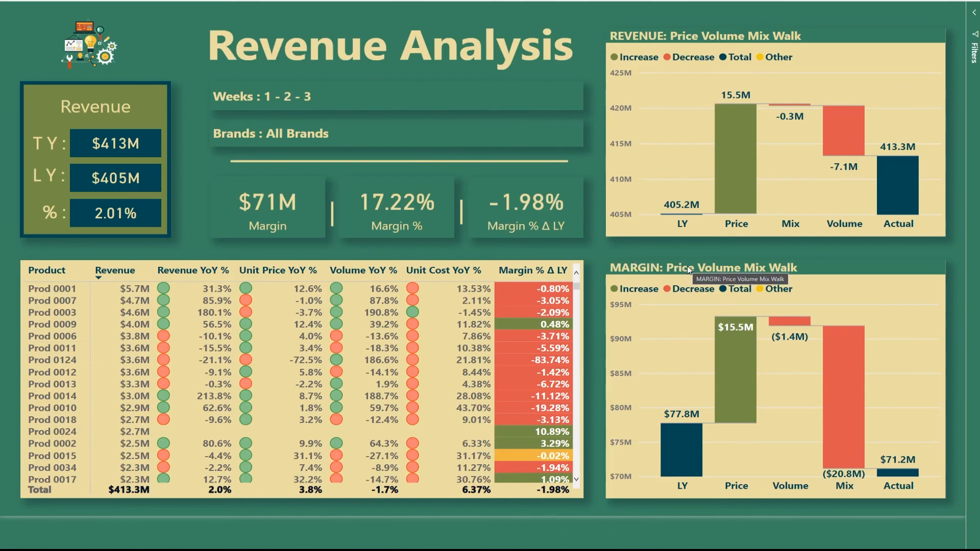